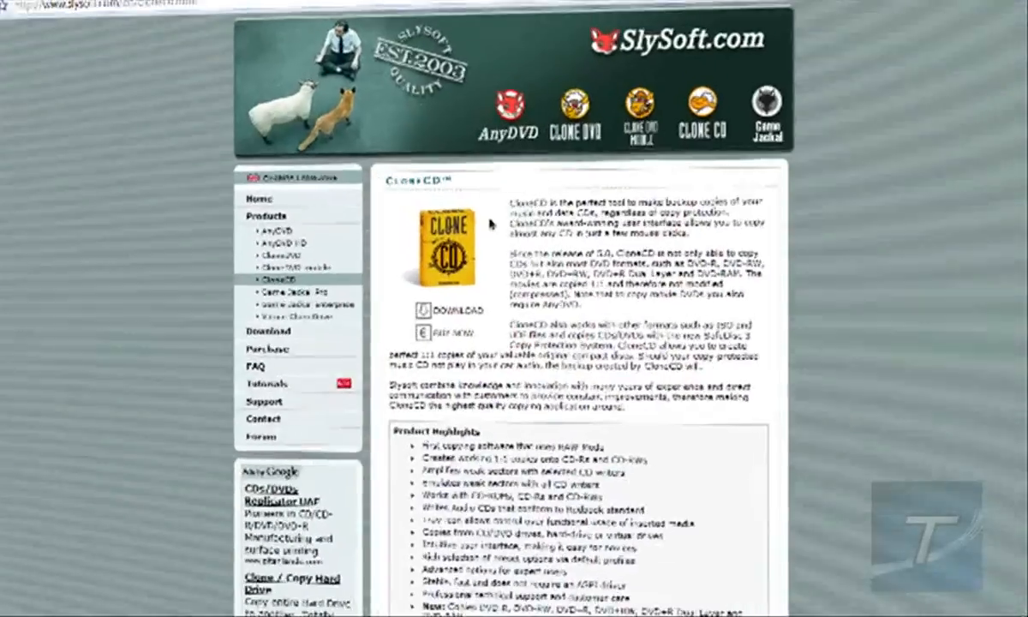
Launch CloneCD, accept the disclaimer, dismiss the evaluation and update prompts, and centre the window
scroll(down, 3)
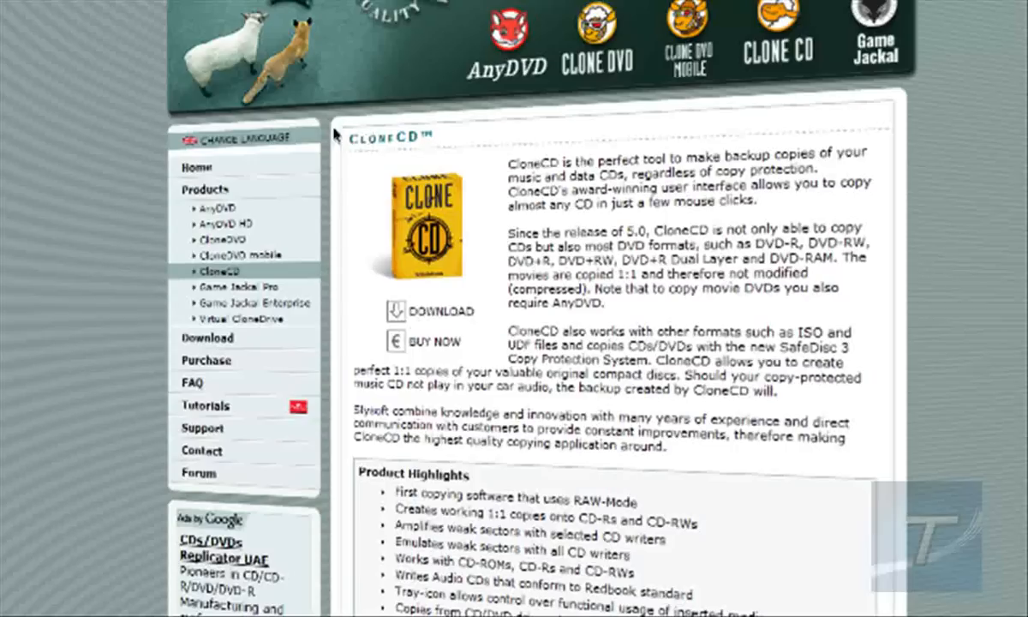
mouse_move(467, 147)
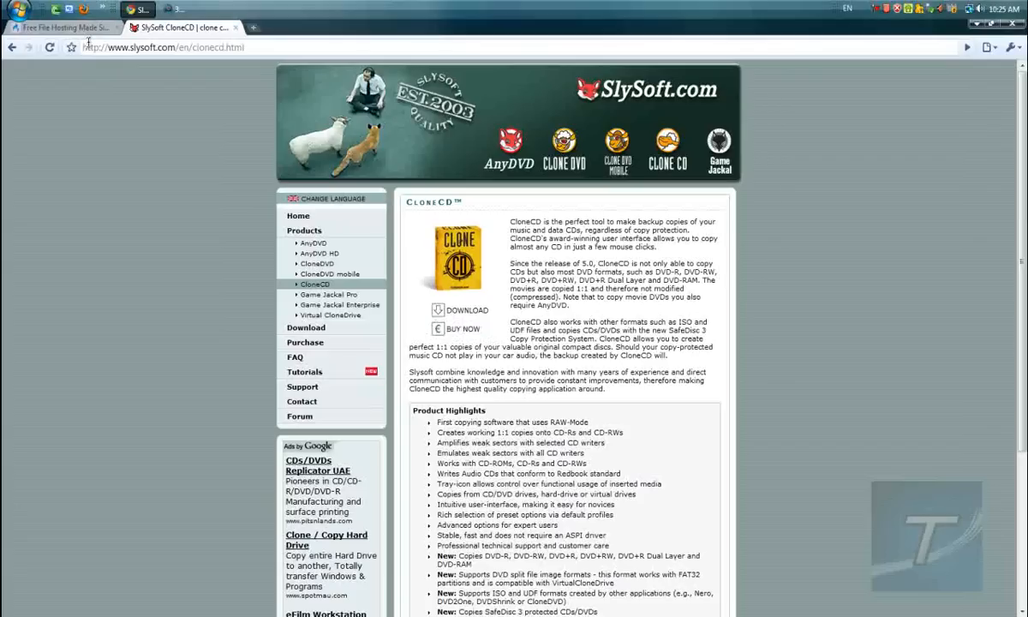
mouse_move(619, 244)
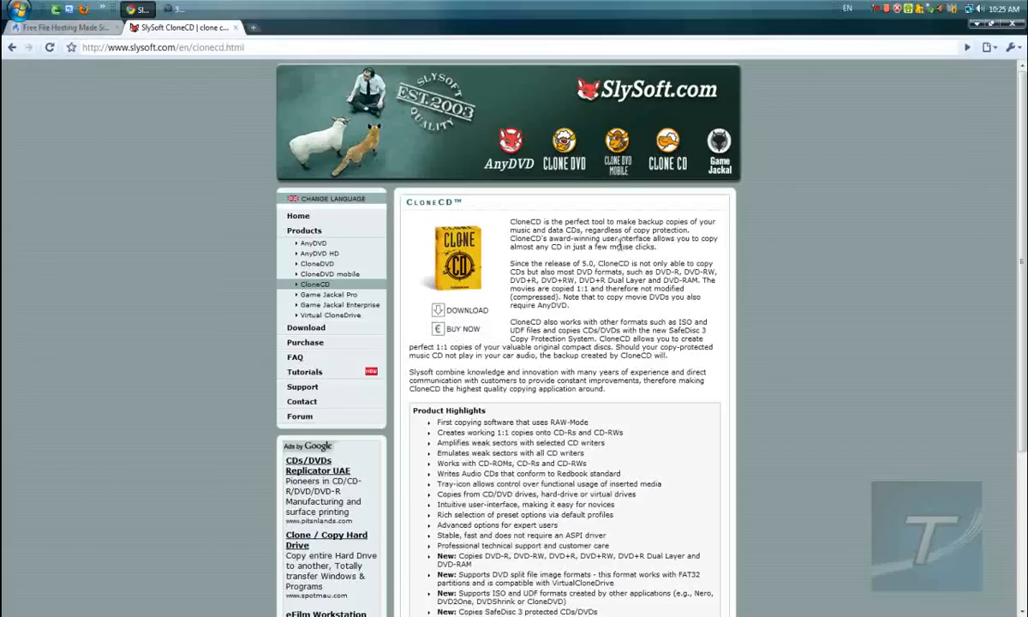
mouse_move(634, 321)
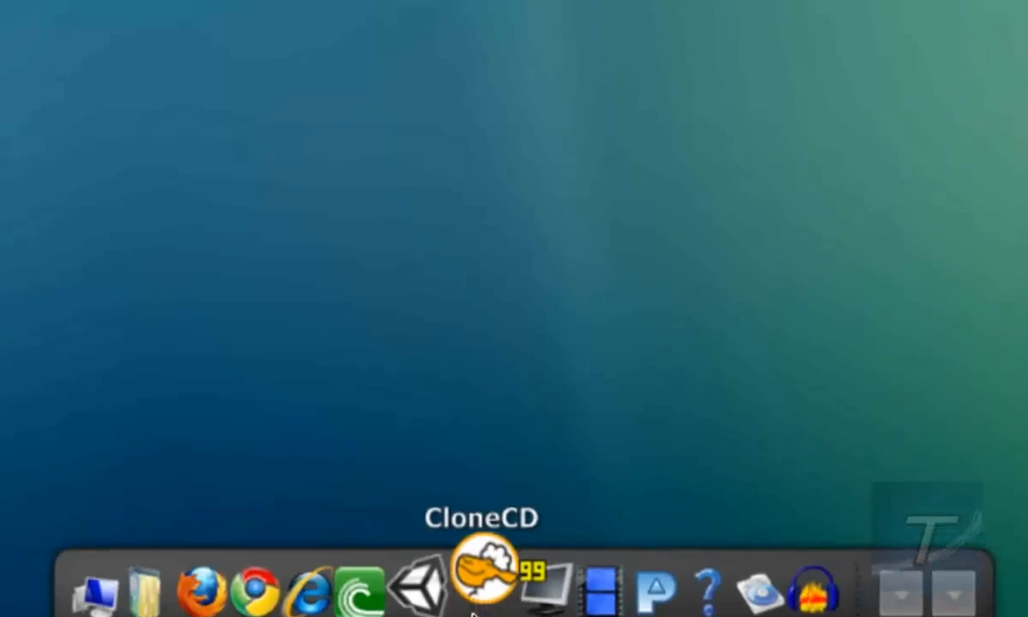
click(480, 582)
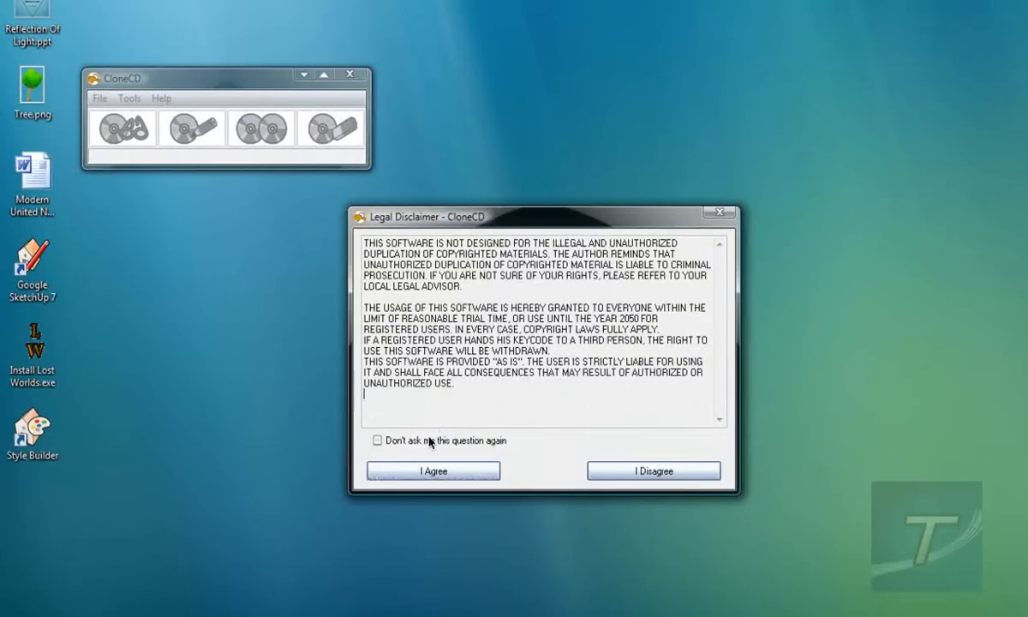
click(434, 471)
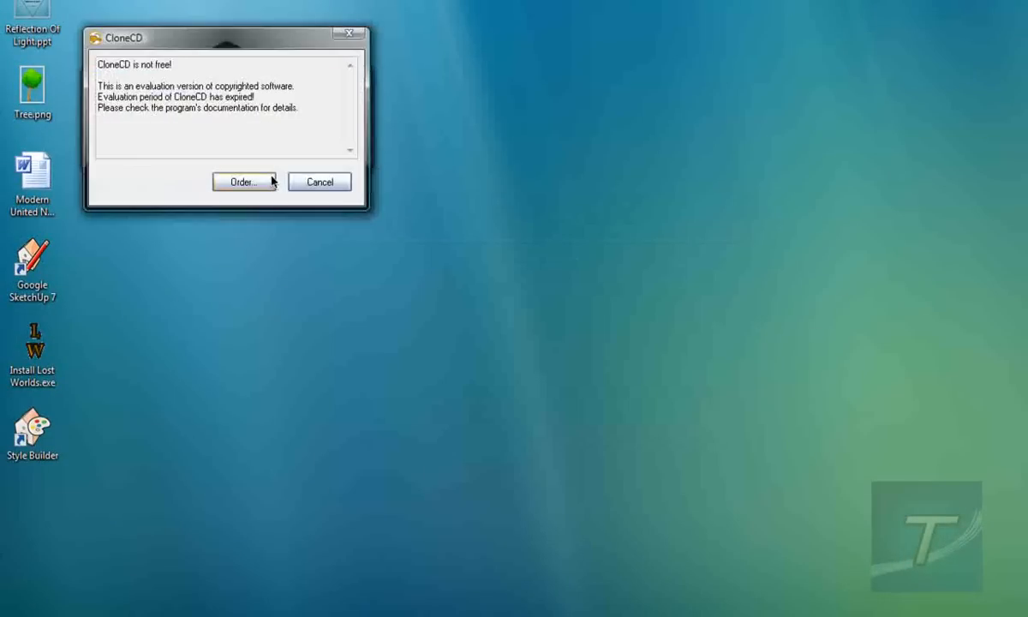
click(319, 182)
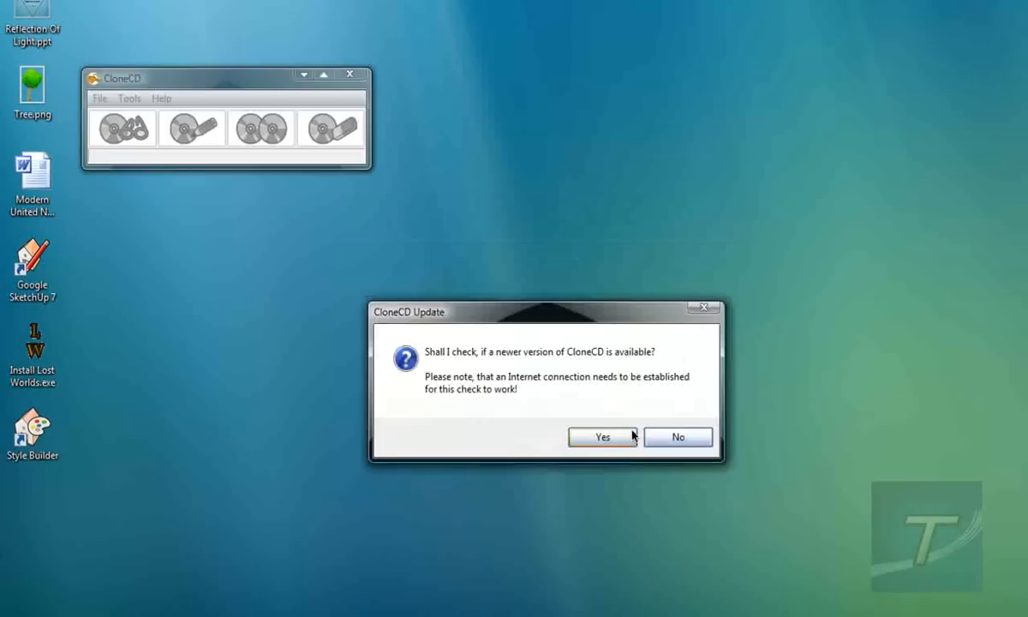
click(678, 437)
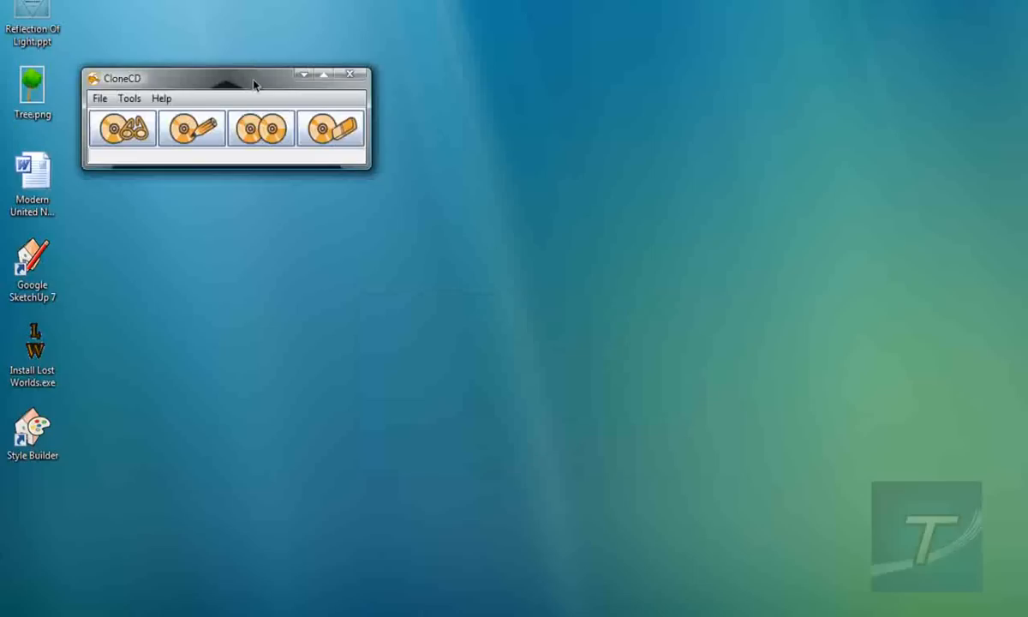
drag(253, 78, 505, 240)
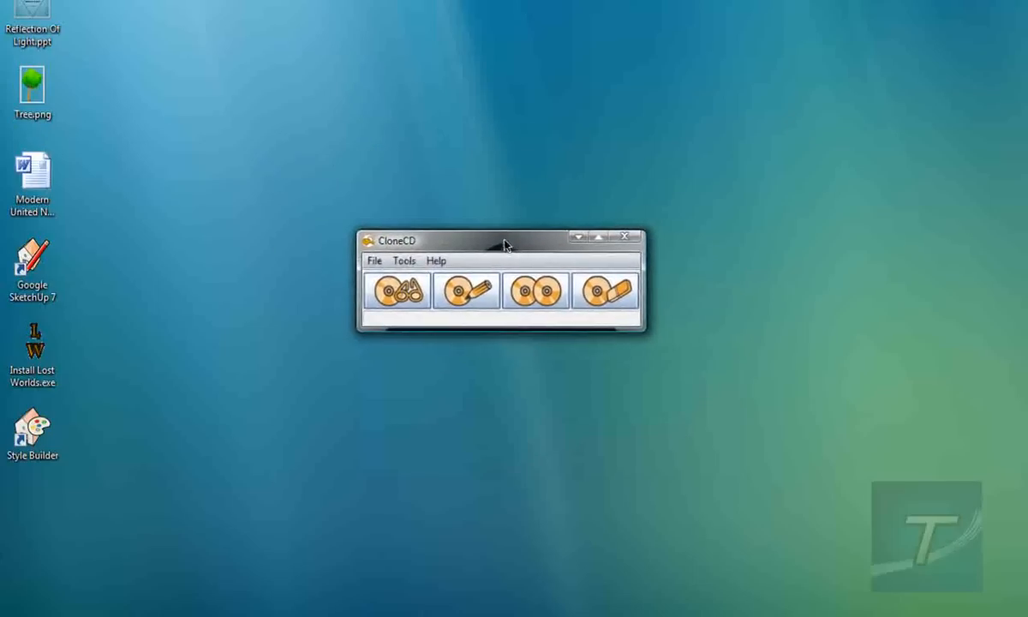
Choose Read to Image File with the Game CD profile and continue to image settings
click(396, 290)
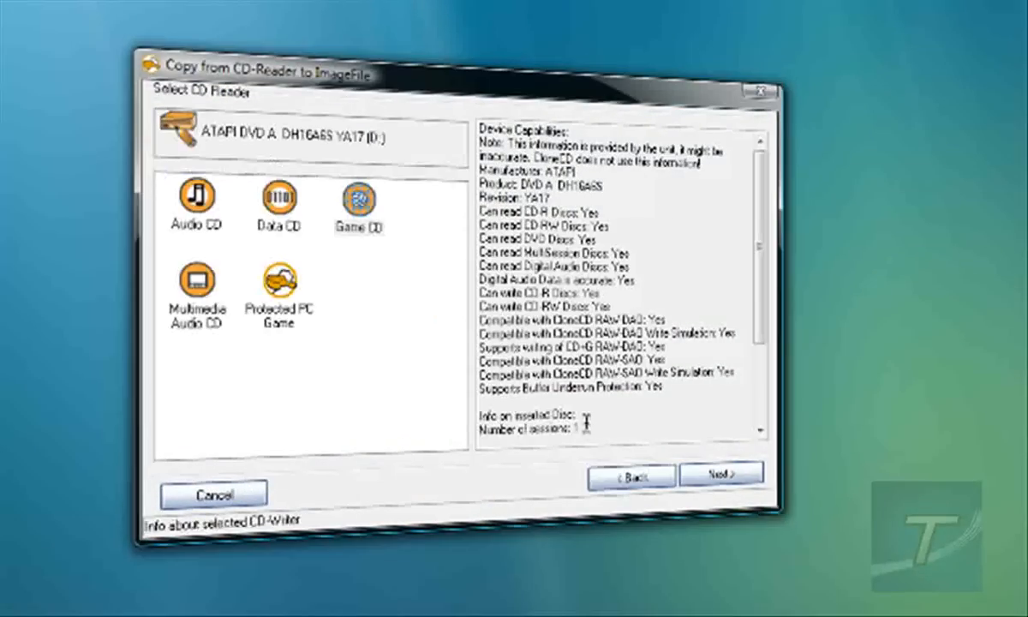
click(355, 199)
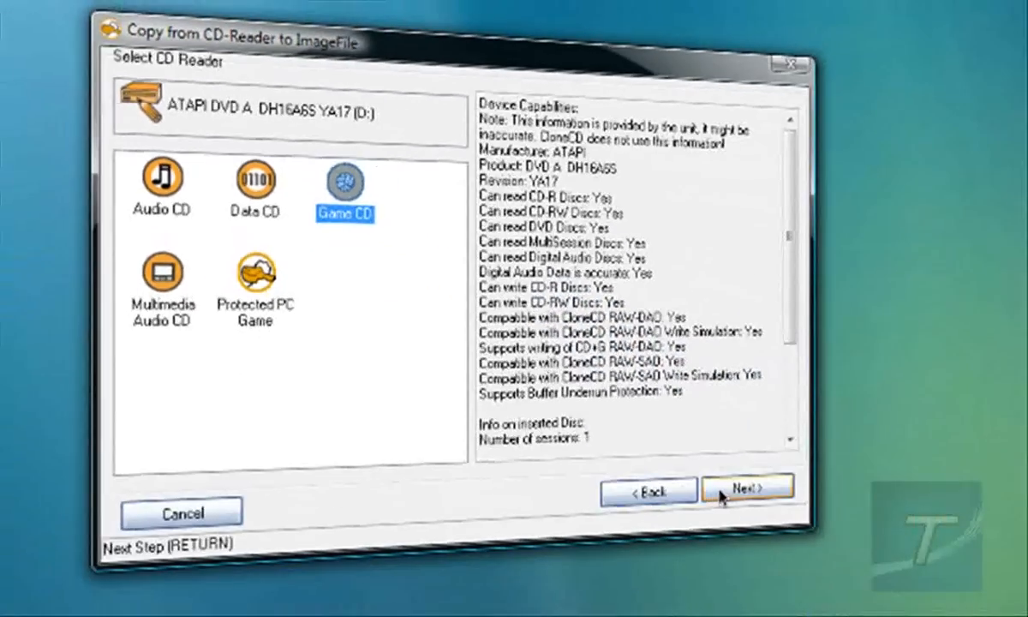
click(746, 488)
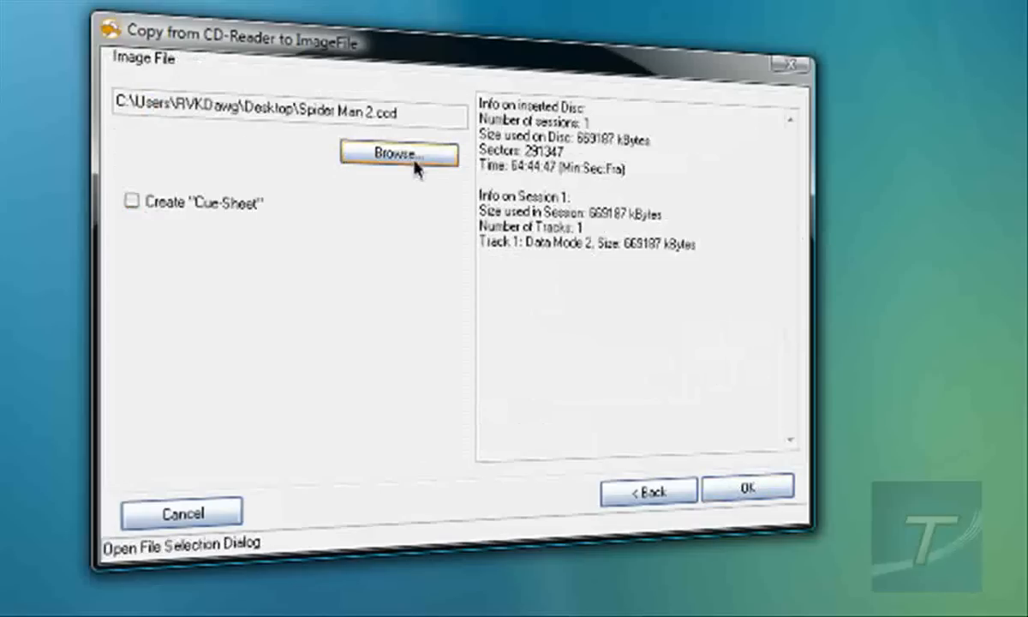
Save the image as Warpath.ccd on the Desktop and start reading the disc
click(398, 154)
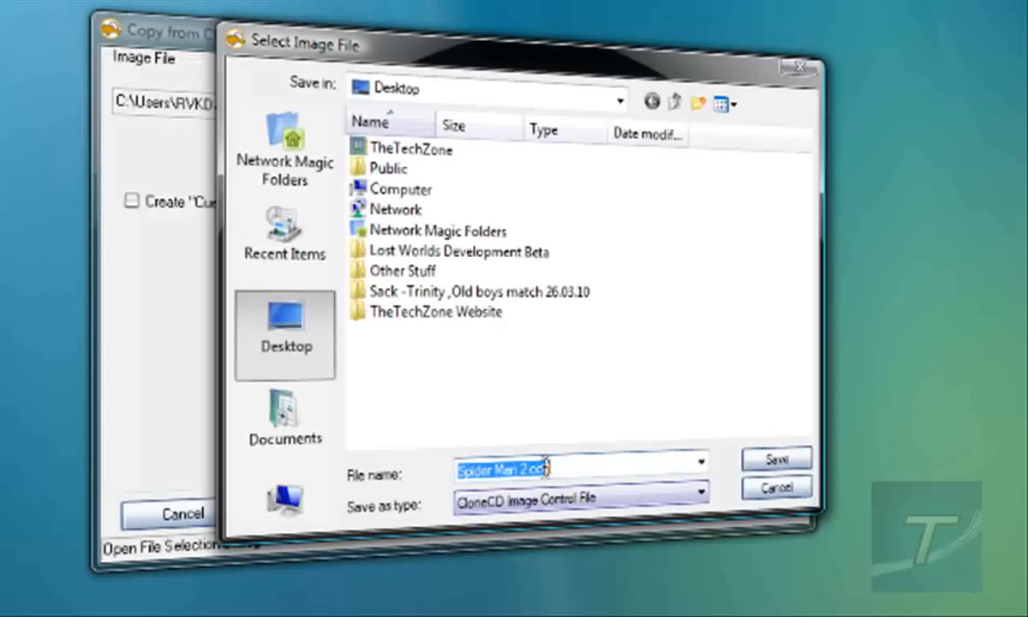
mouse_move(576, 463)
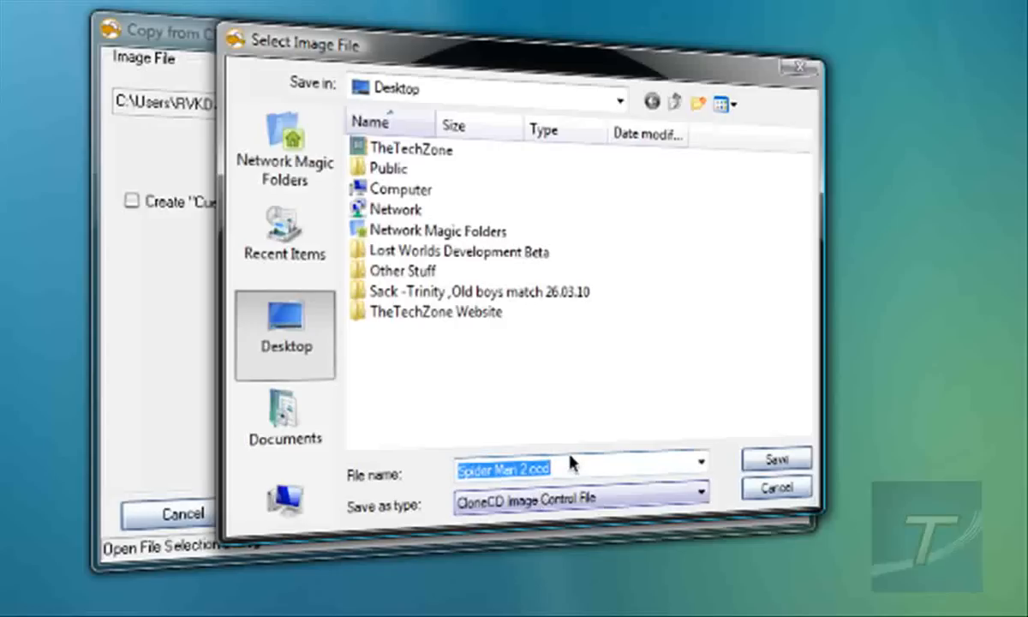
text(War)
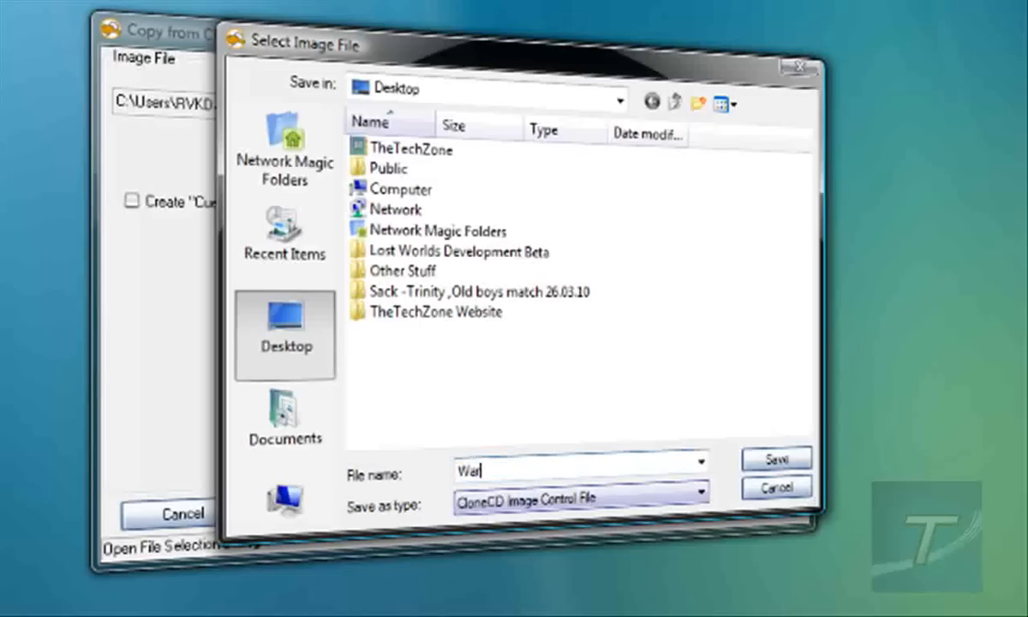
click(773, 458)
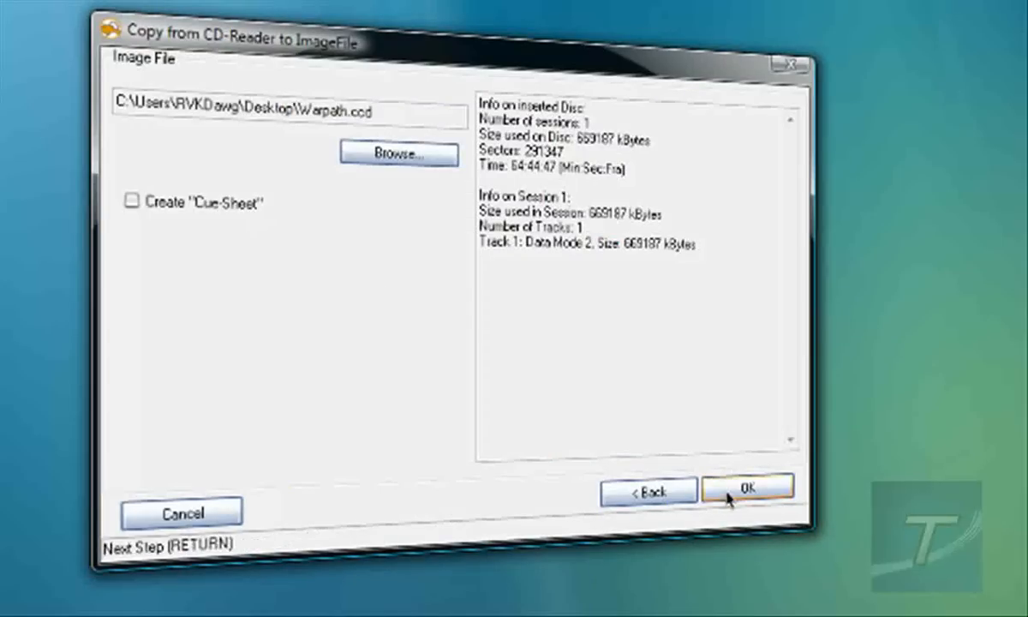
click(747, 487)
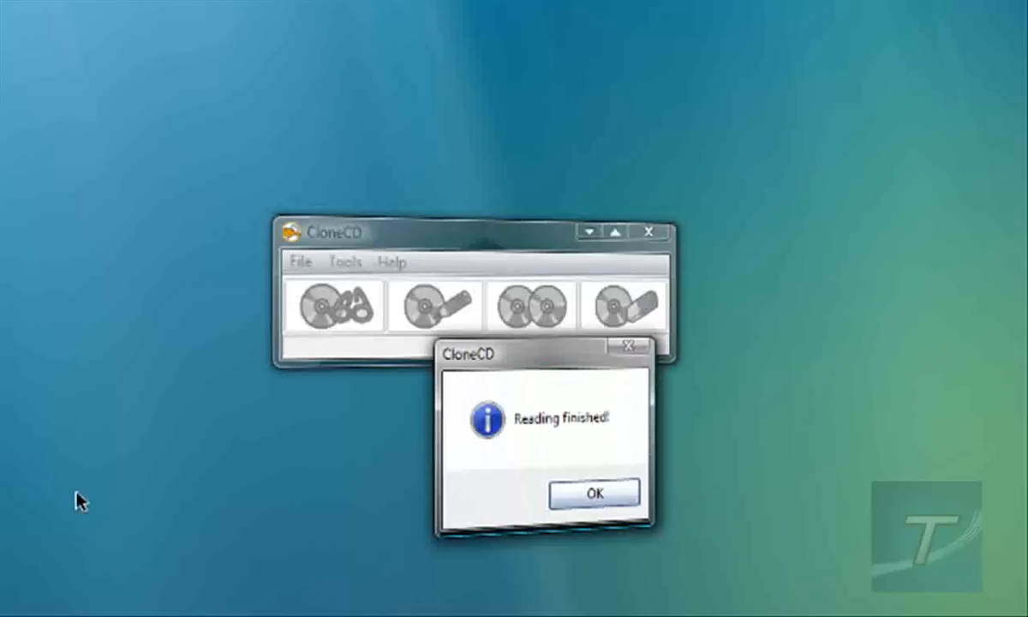
mouse_move(35, 550)
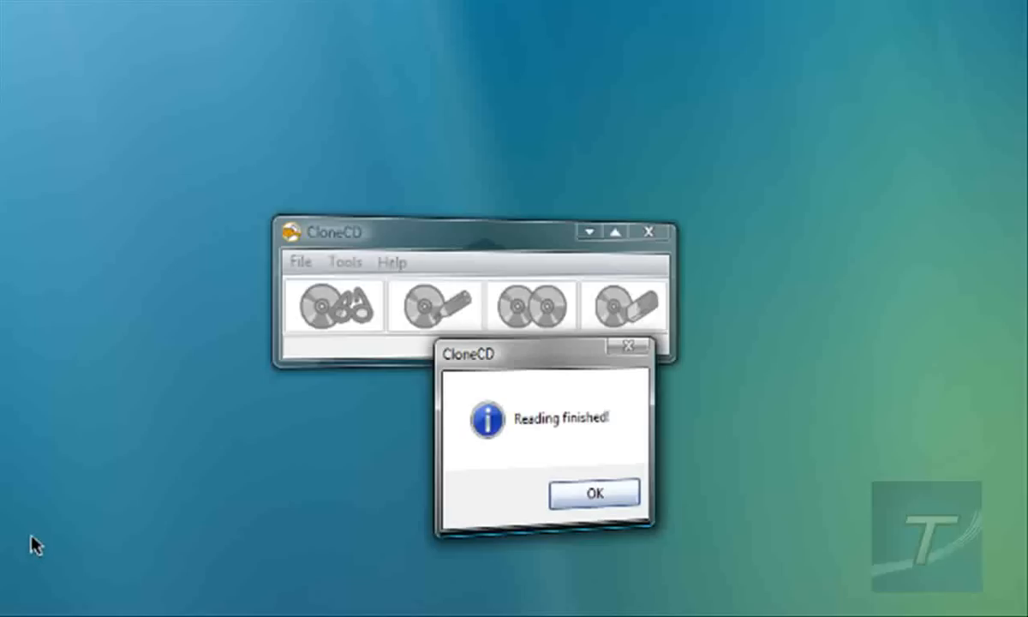
mouse_move(34, 516)
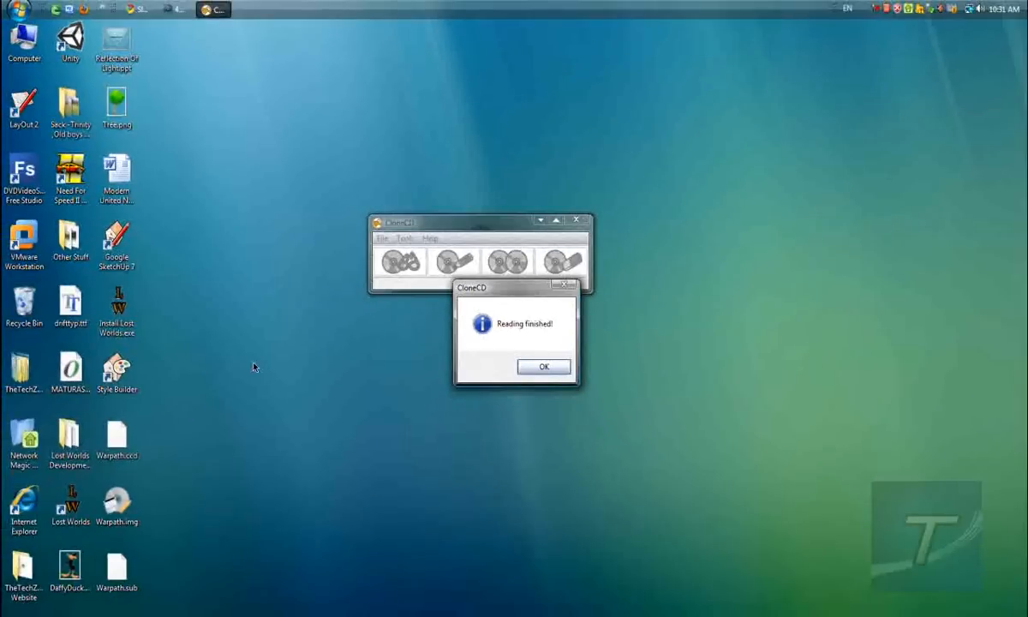
mouse_move(544, 366)
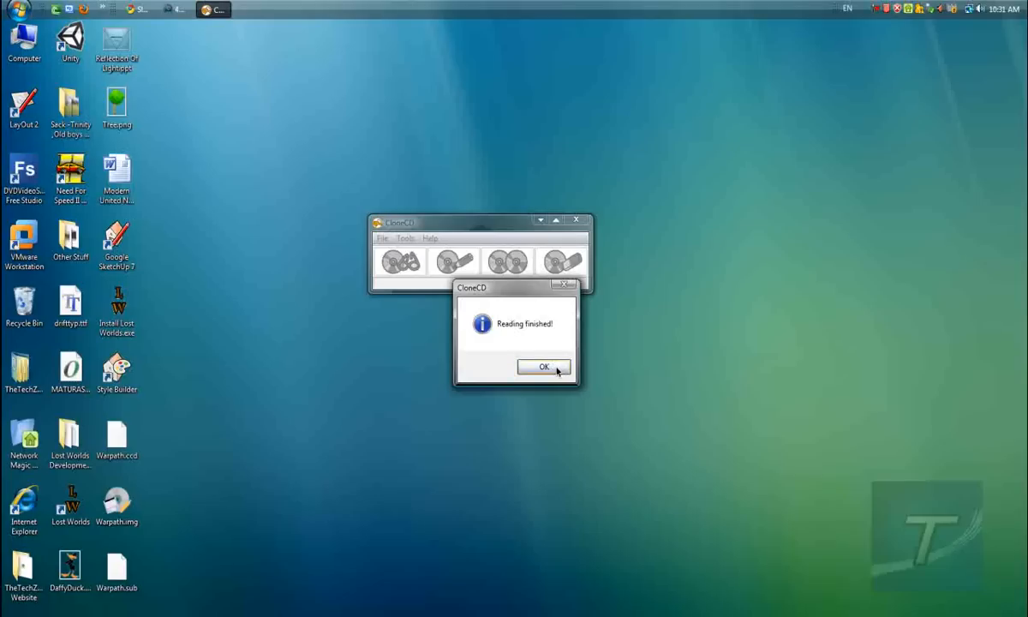
Acknowledge the Reading finished message and close CloneCD
click(544, 367)
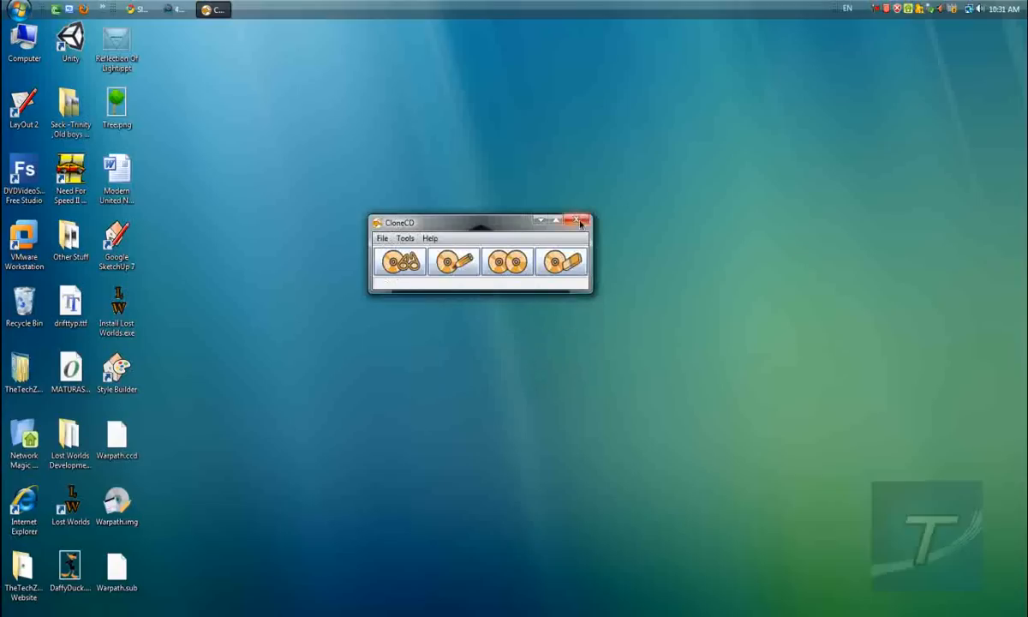
click(581, 222)
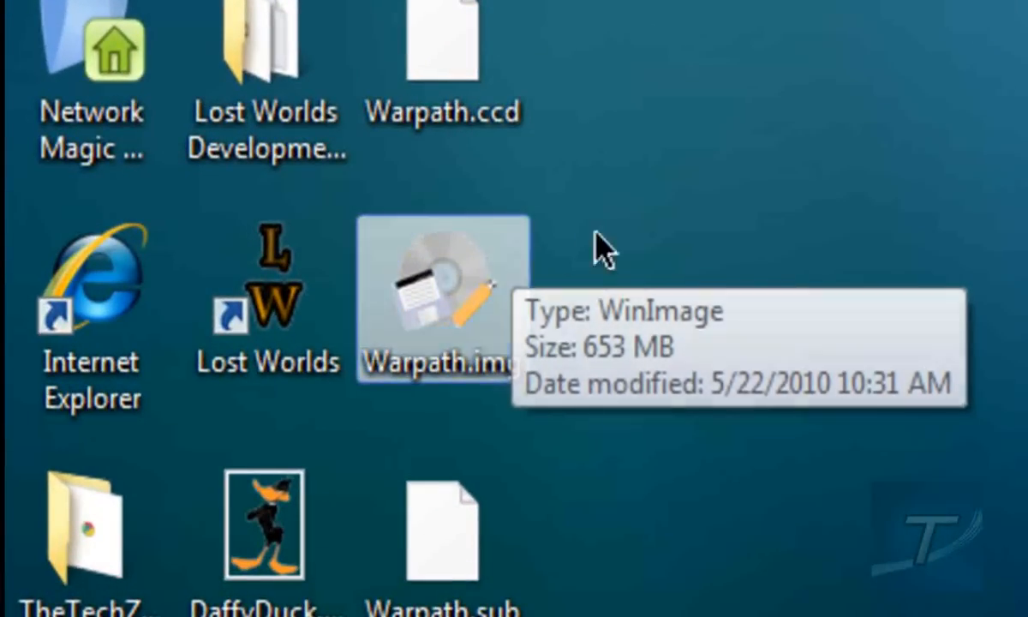
mouse_move(488, 287)
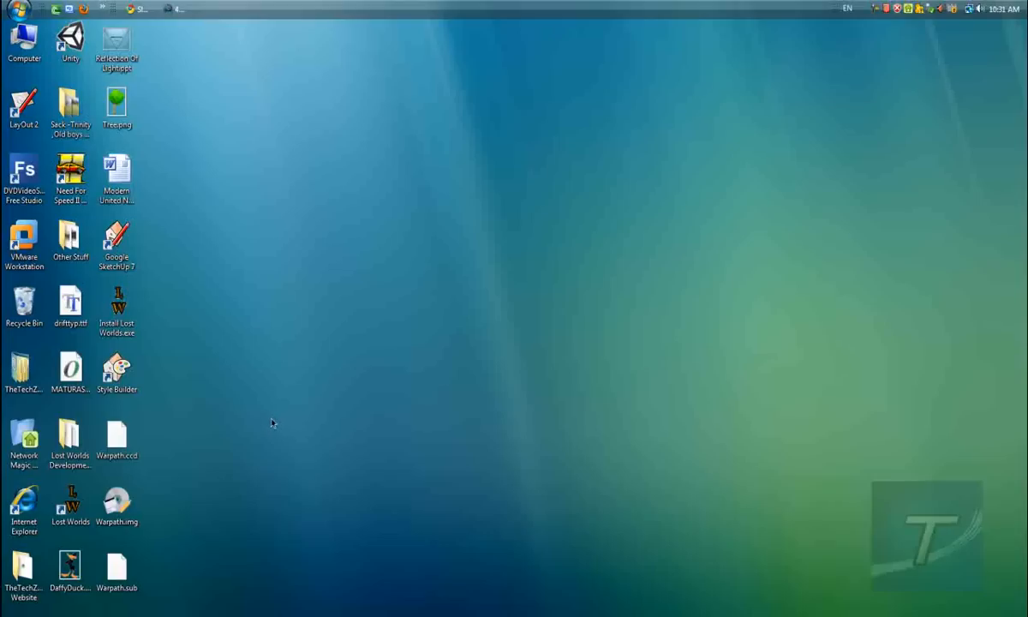
mouse_move(289, 407)
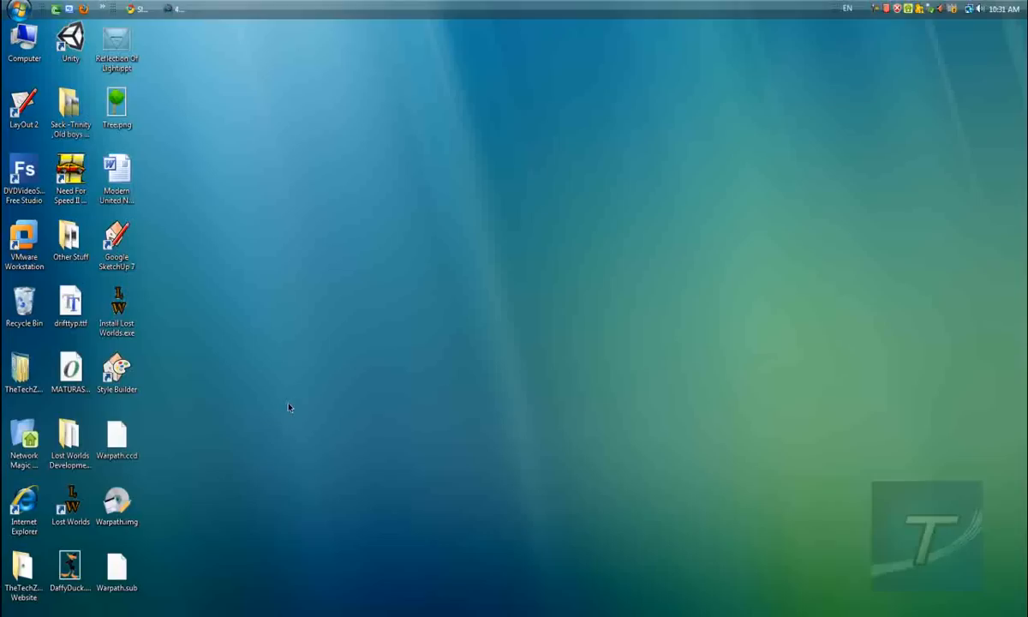
mouse_move(293, 398)
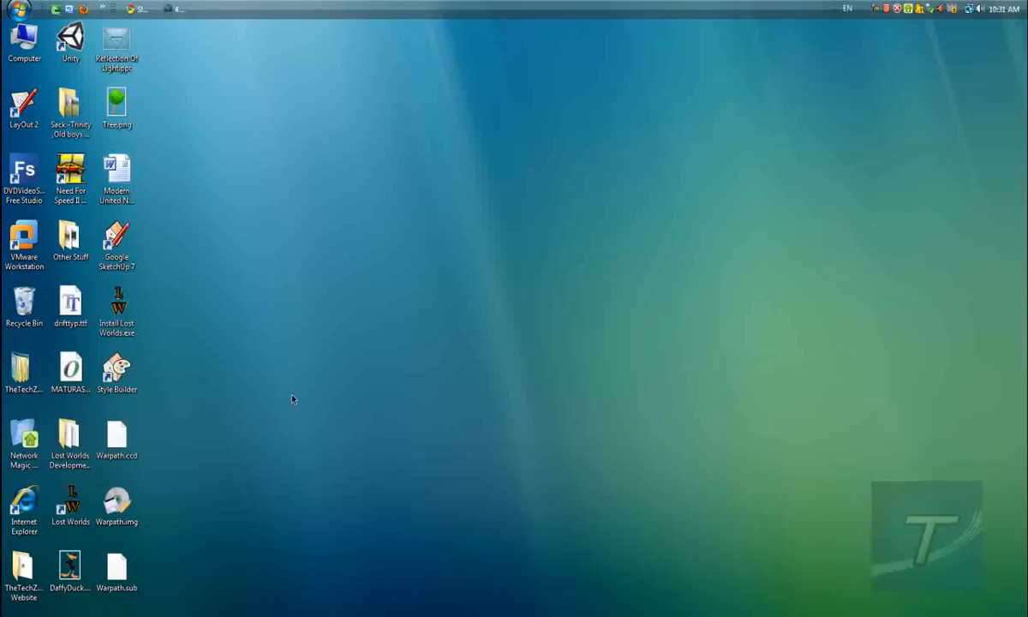
mouse_move(290, 437)
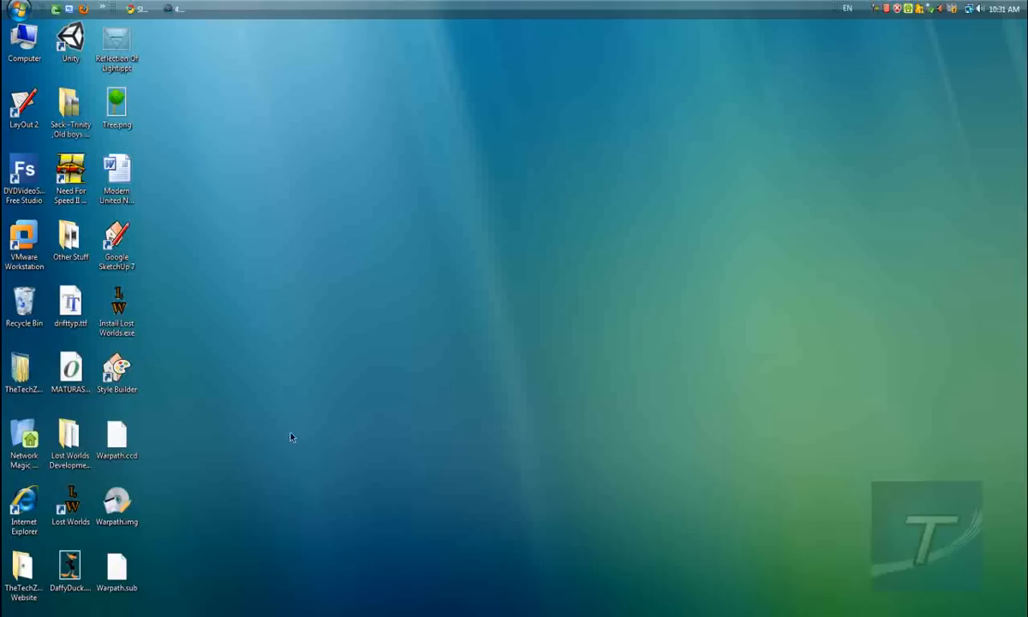